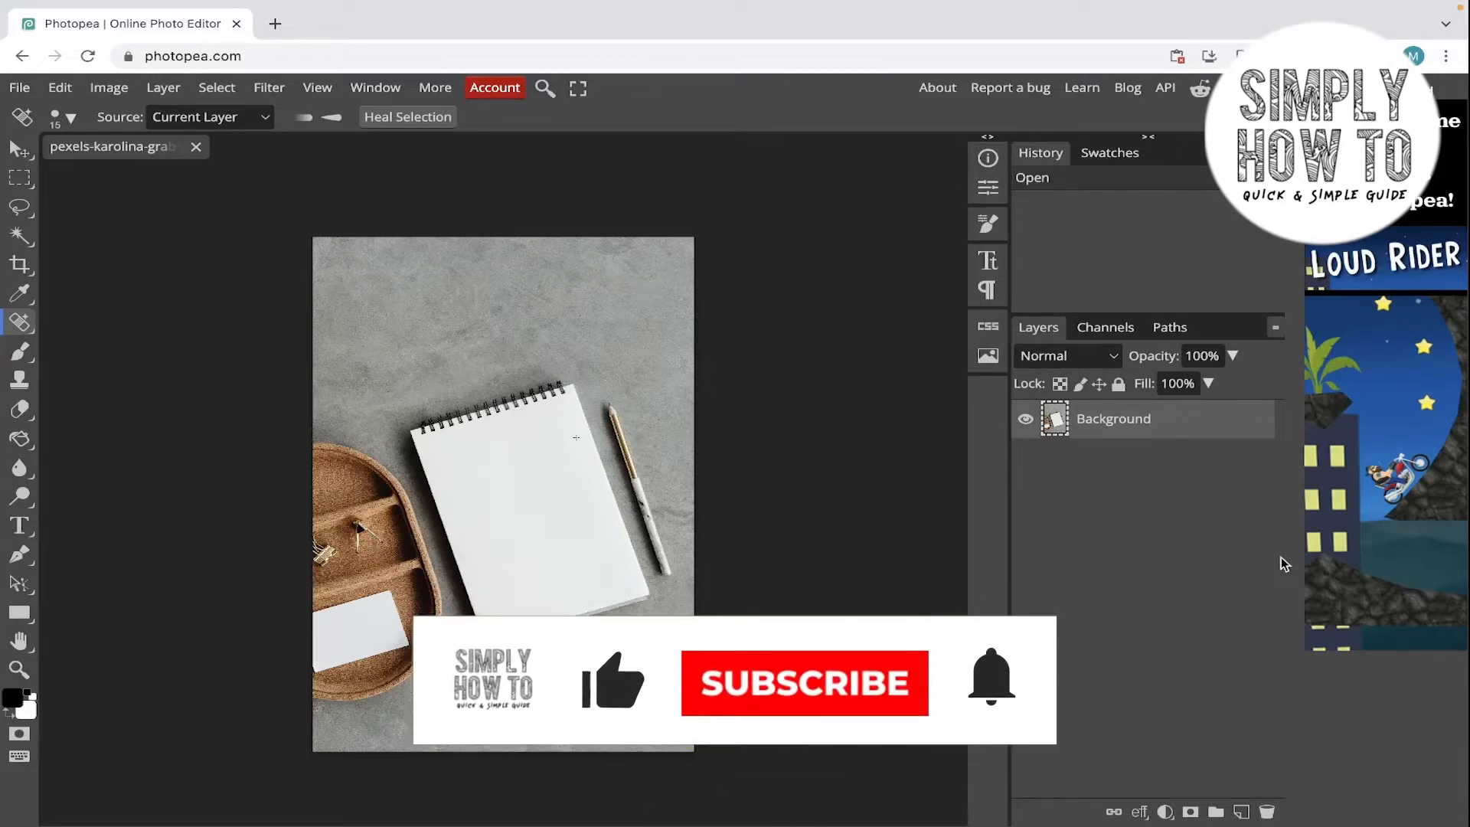
Pick the Object Selection tool and select the notebook in the photo.
click(804, 683)
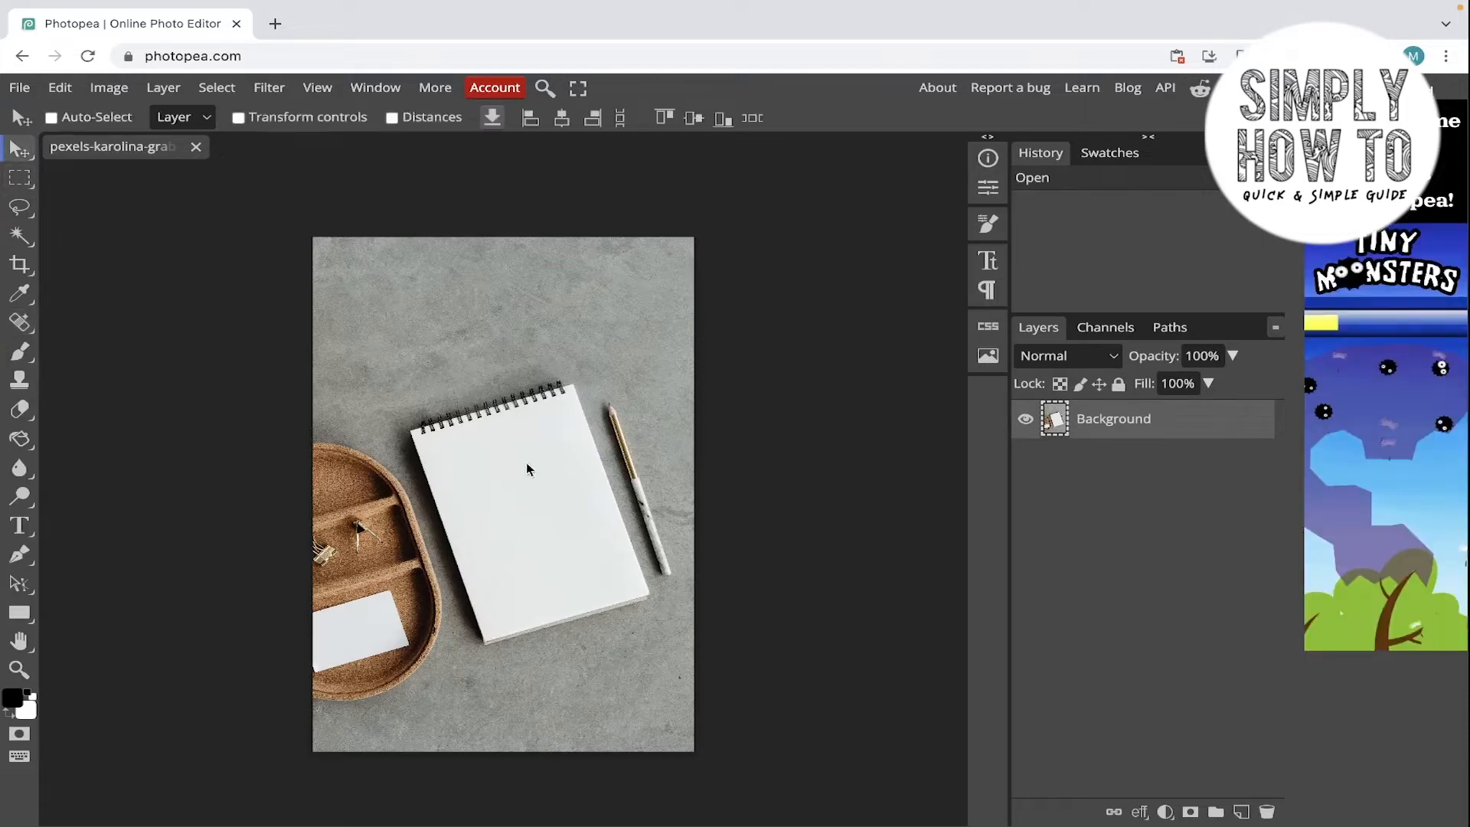
click(18, 238)
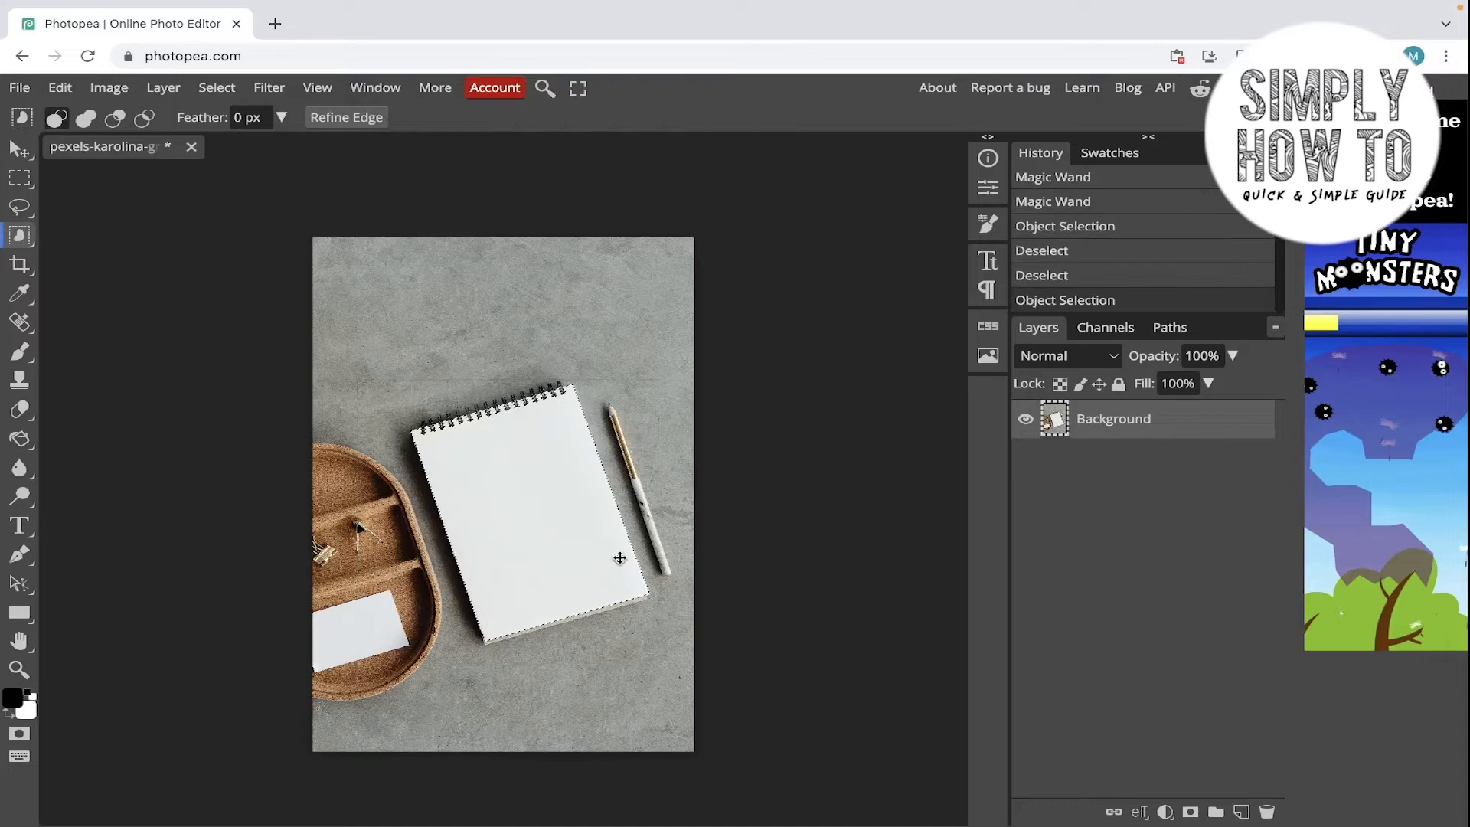
mouse_move(545, 550)
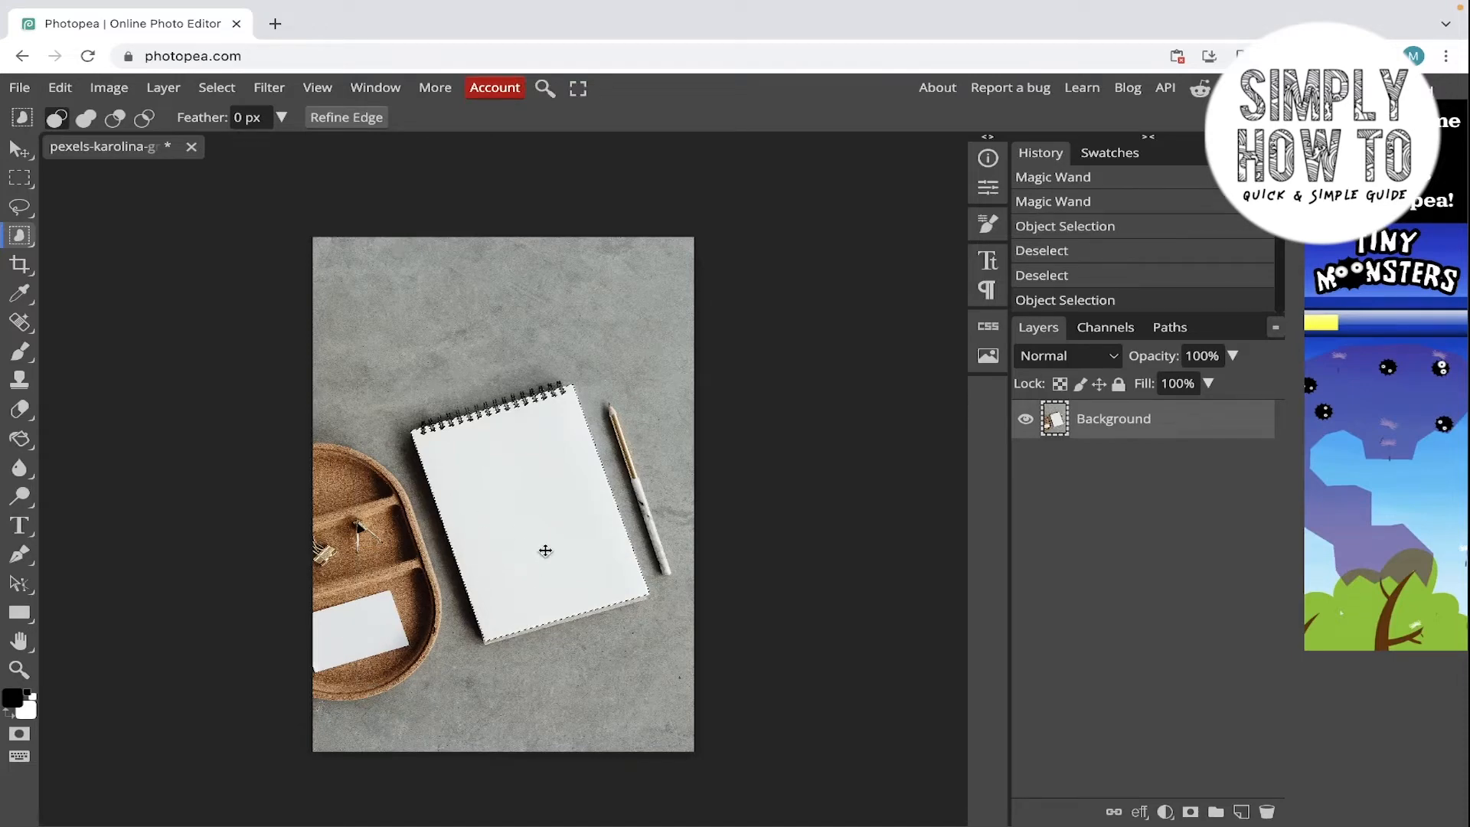
Expand the notebook selection by 30 px via Modify > Expand.
right_click(545, 549)
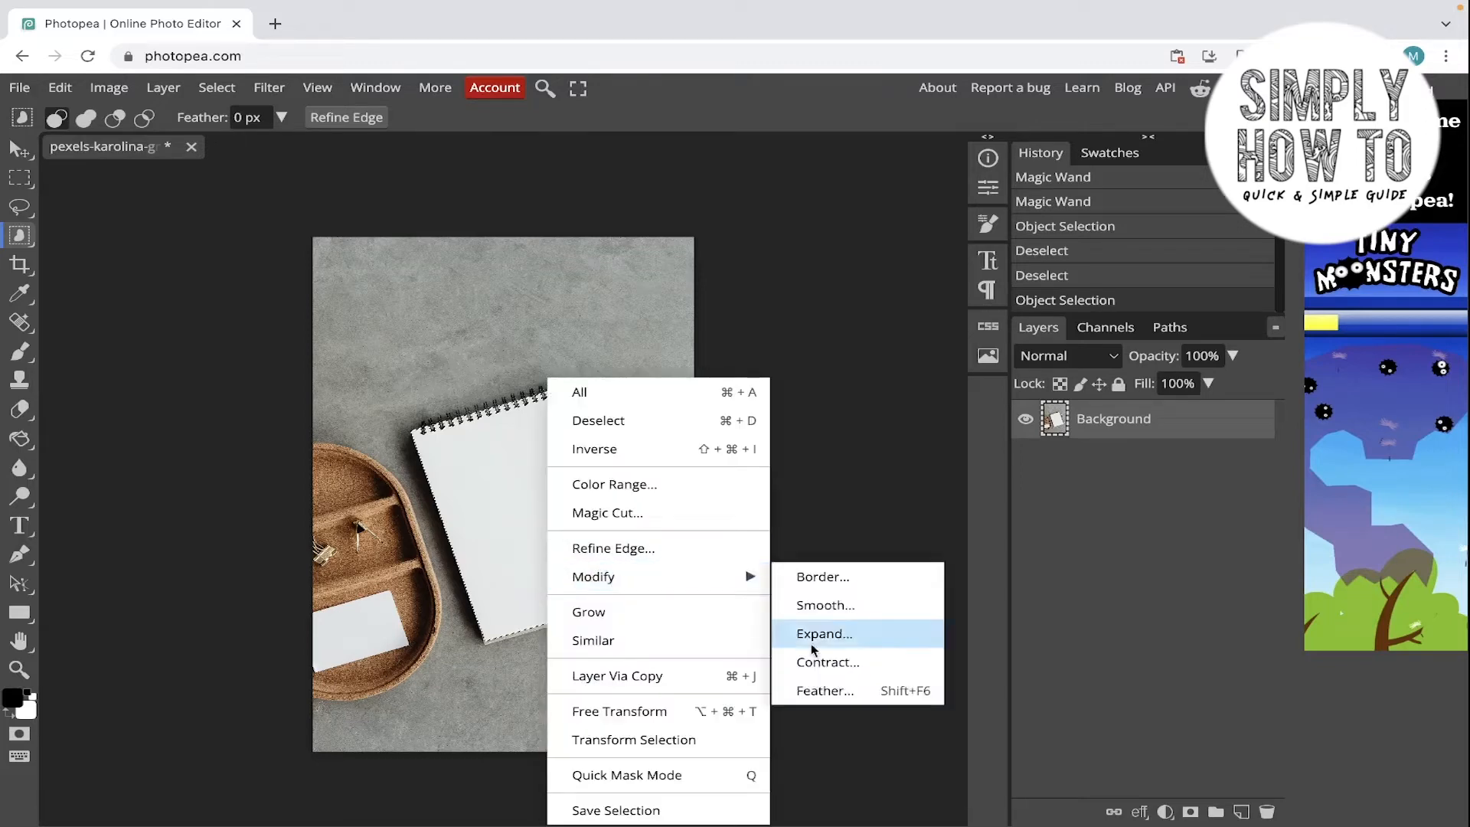
click(823, 632)
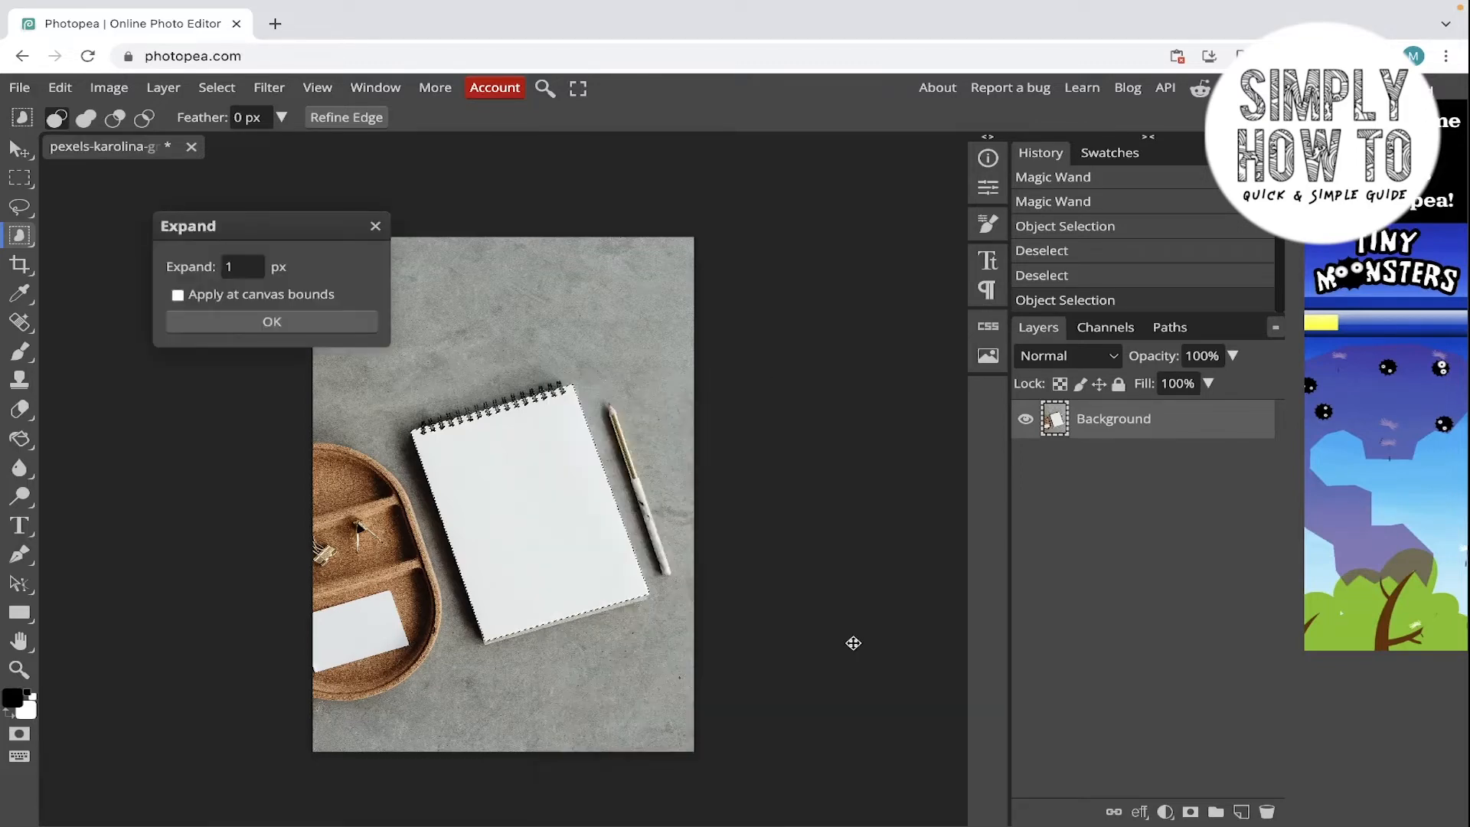
text(30)
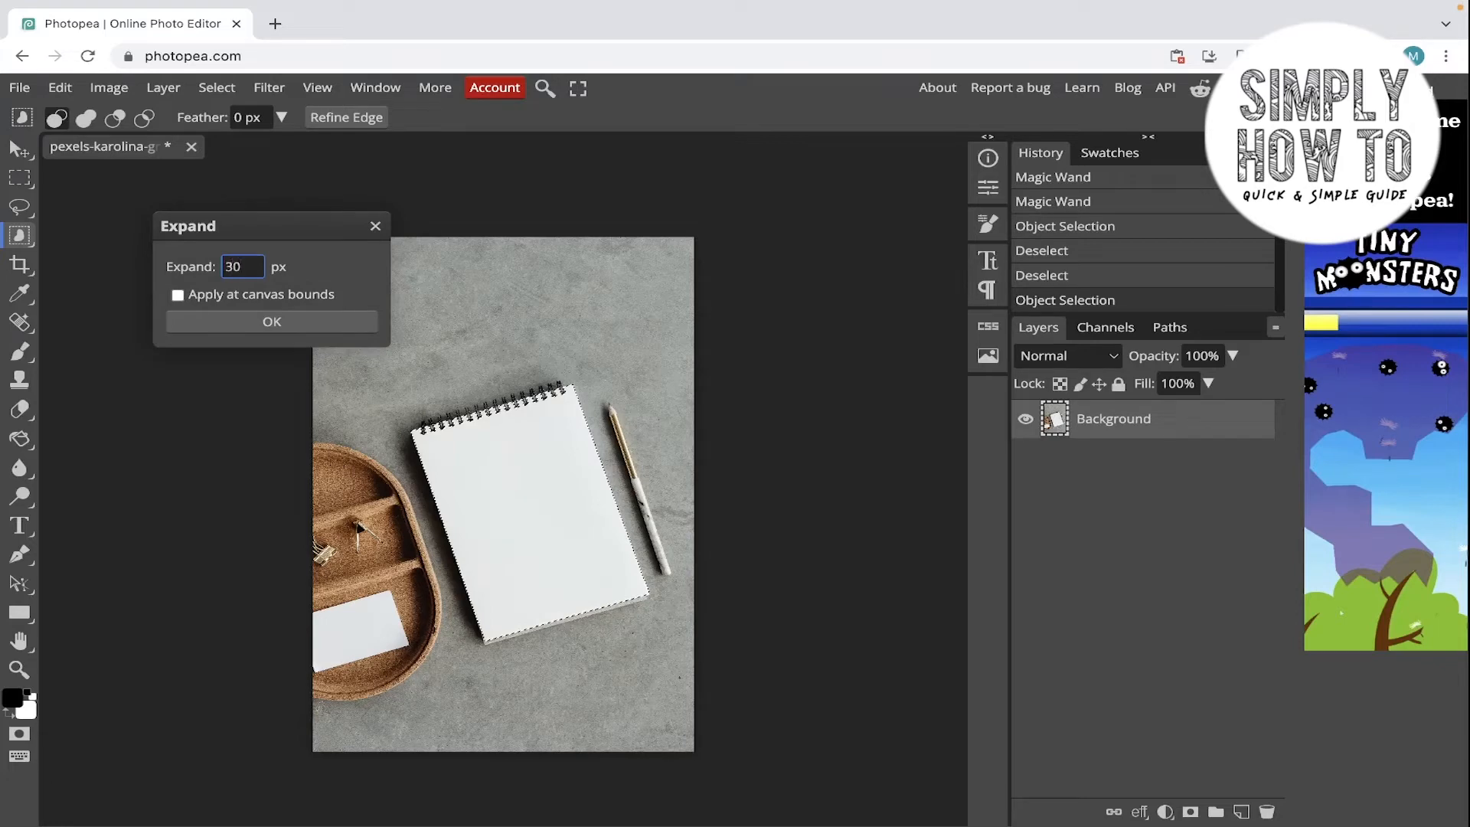
click(271, 320)
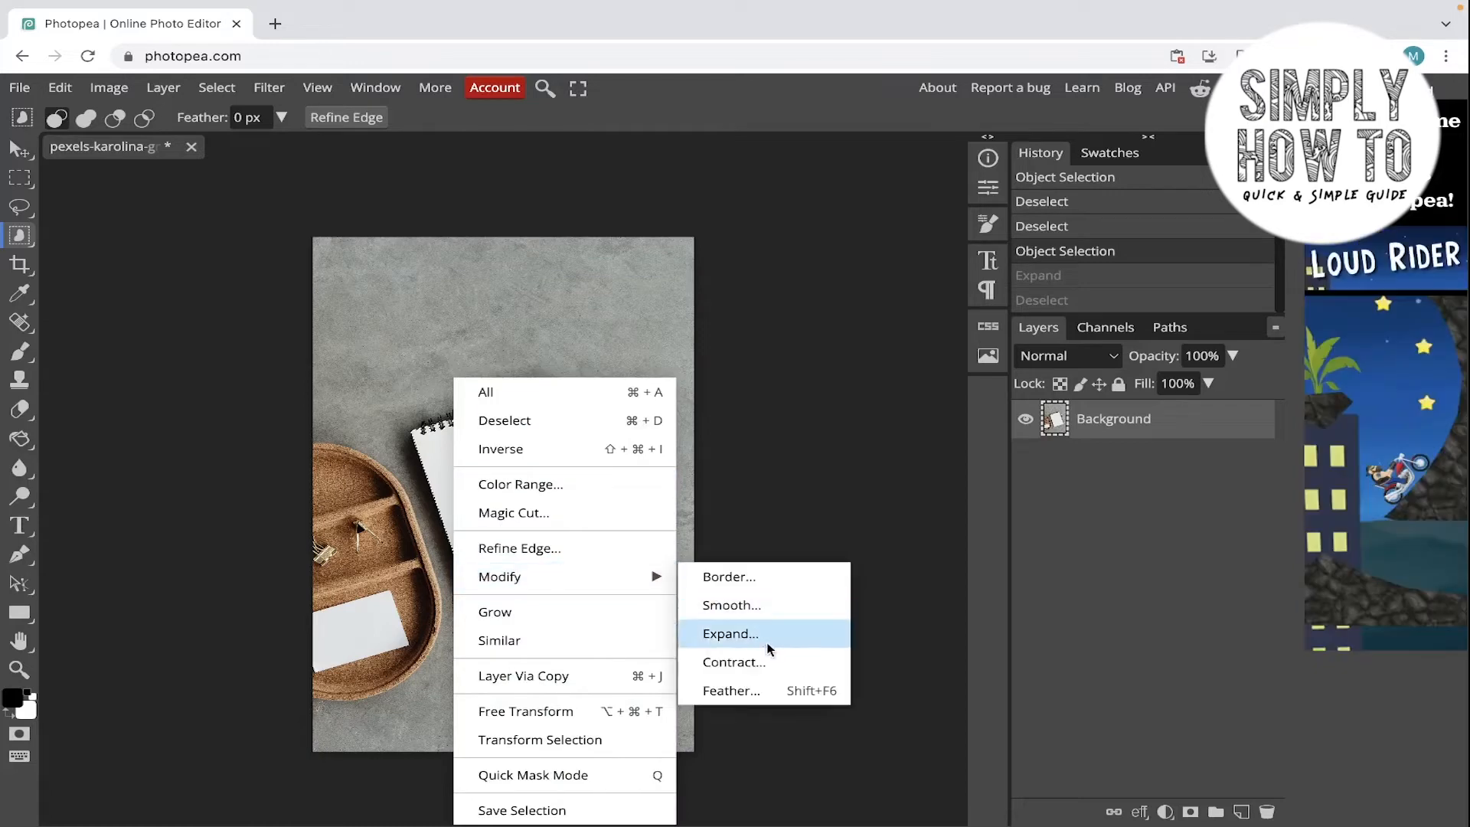
Contract the notebook selection by 30 px via Modify > Contract.
click(734, 662)
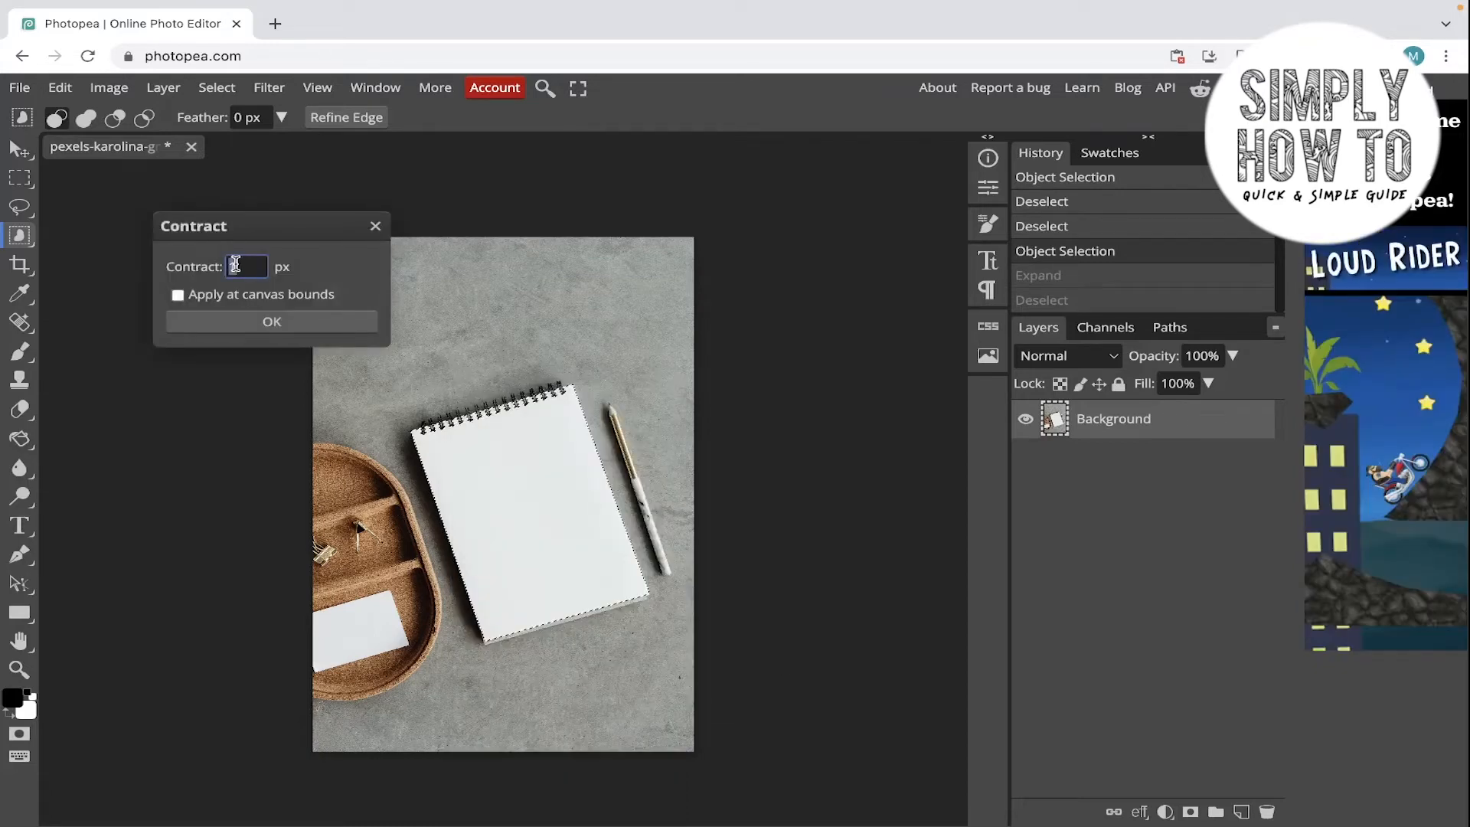
text(30)
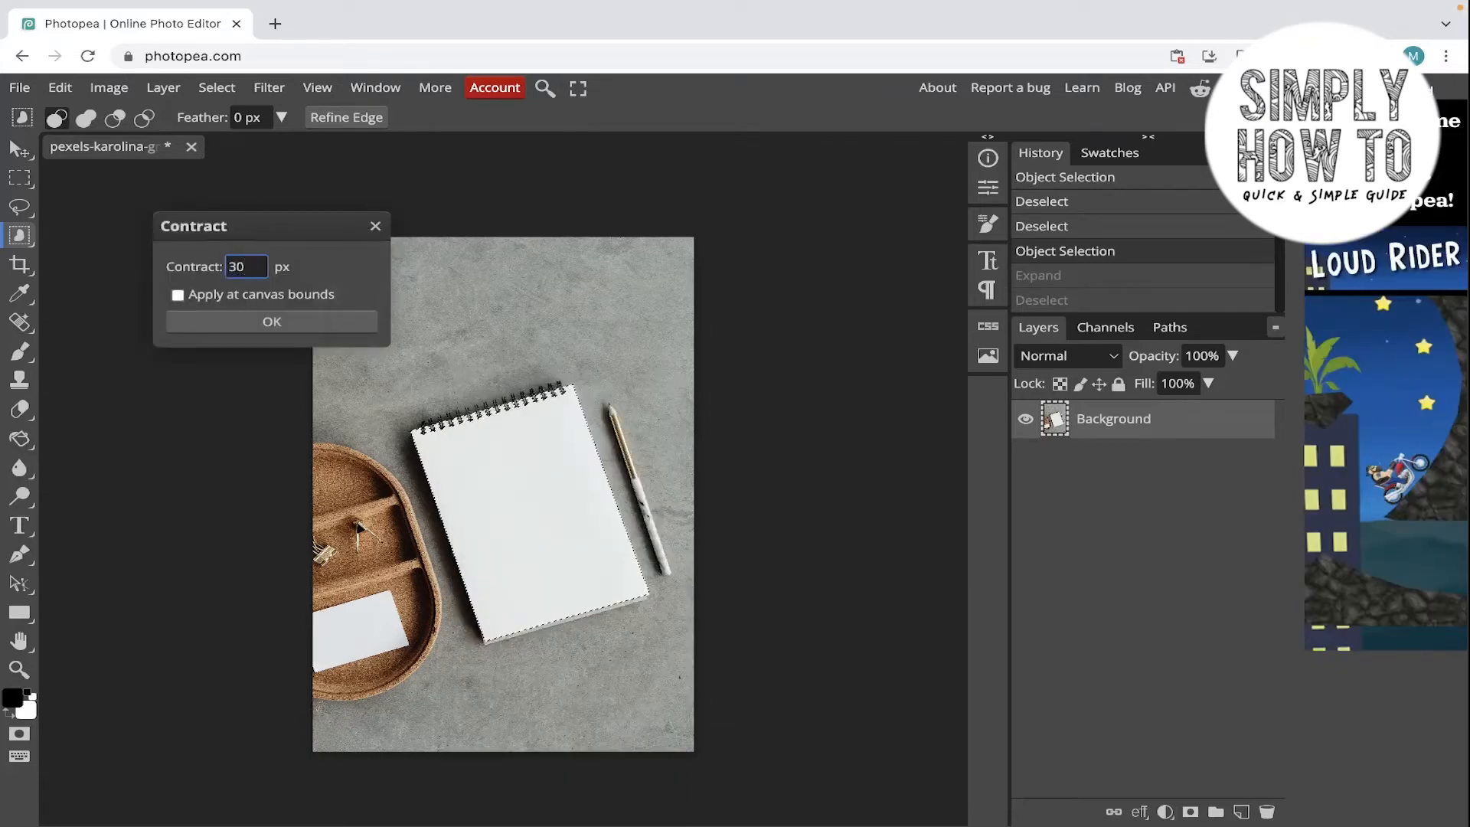
click(271, 320)
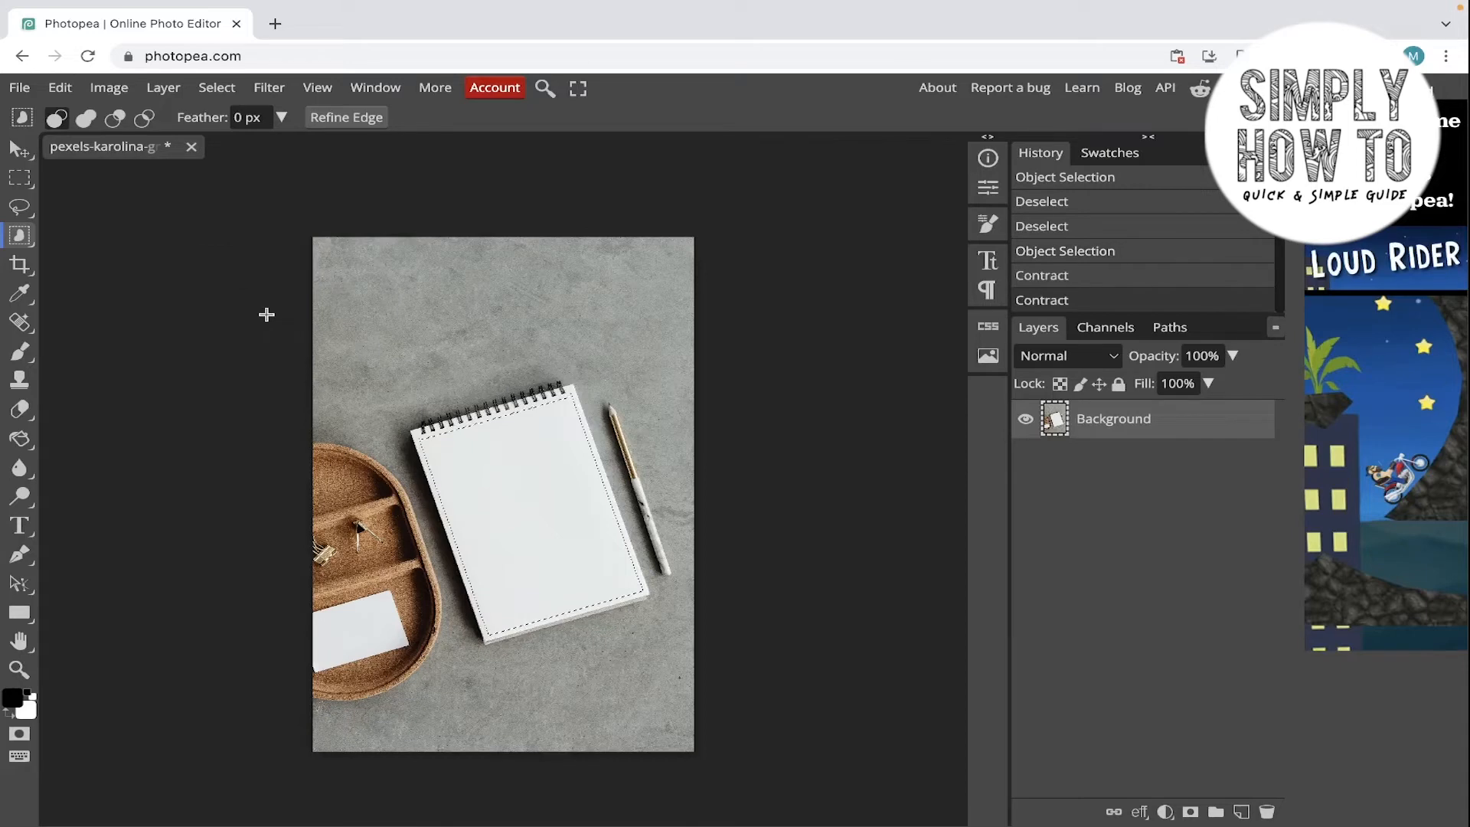
mouse_move(566, 480)
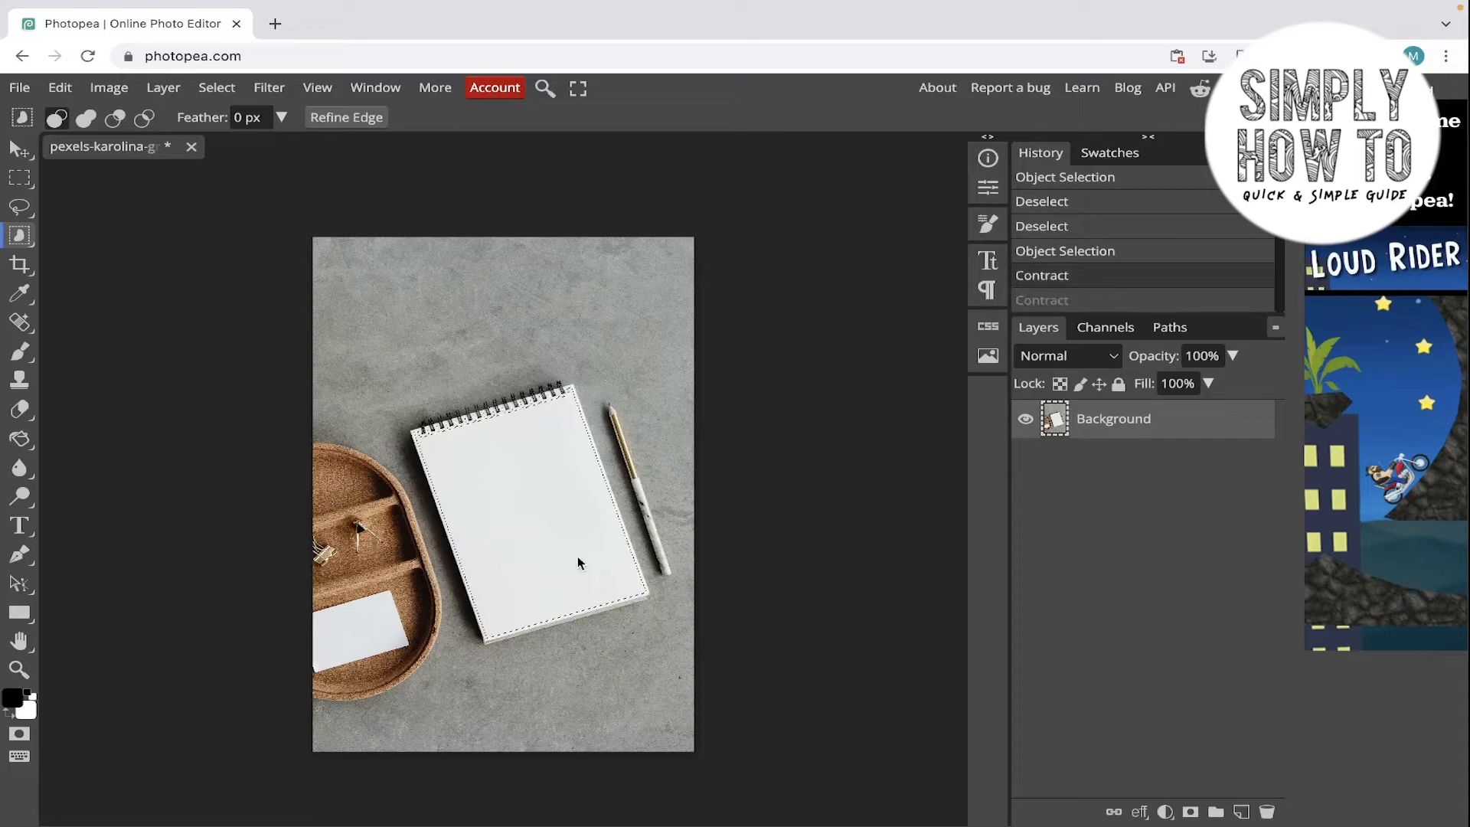
Feather the contracted notebook selection by 30 px for soft edges.
right_click(579, 562)
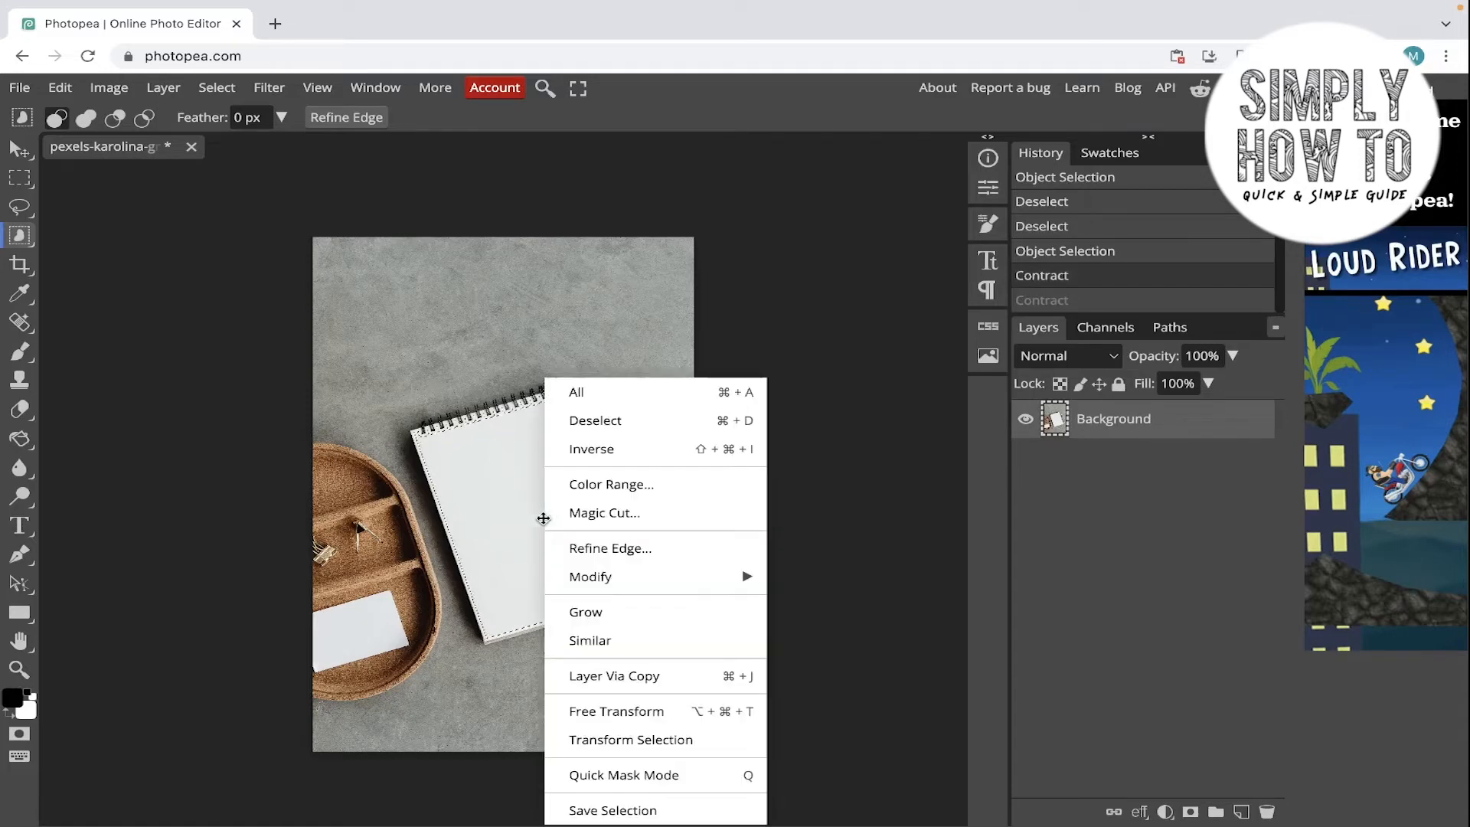
mouse_move(591, 575)
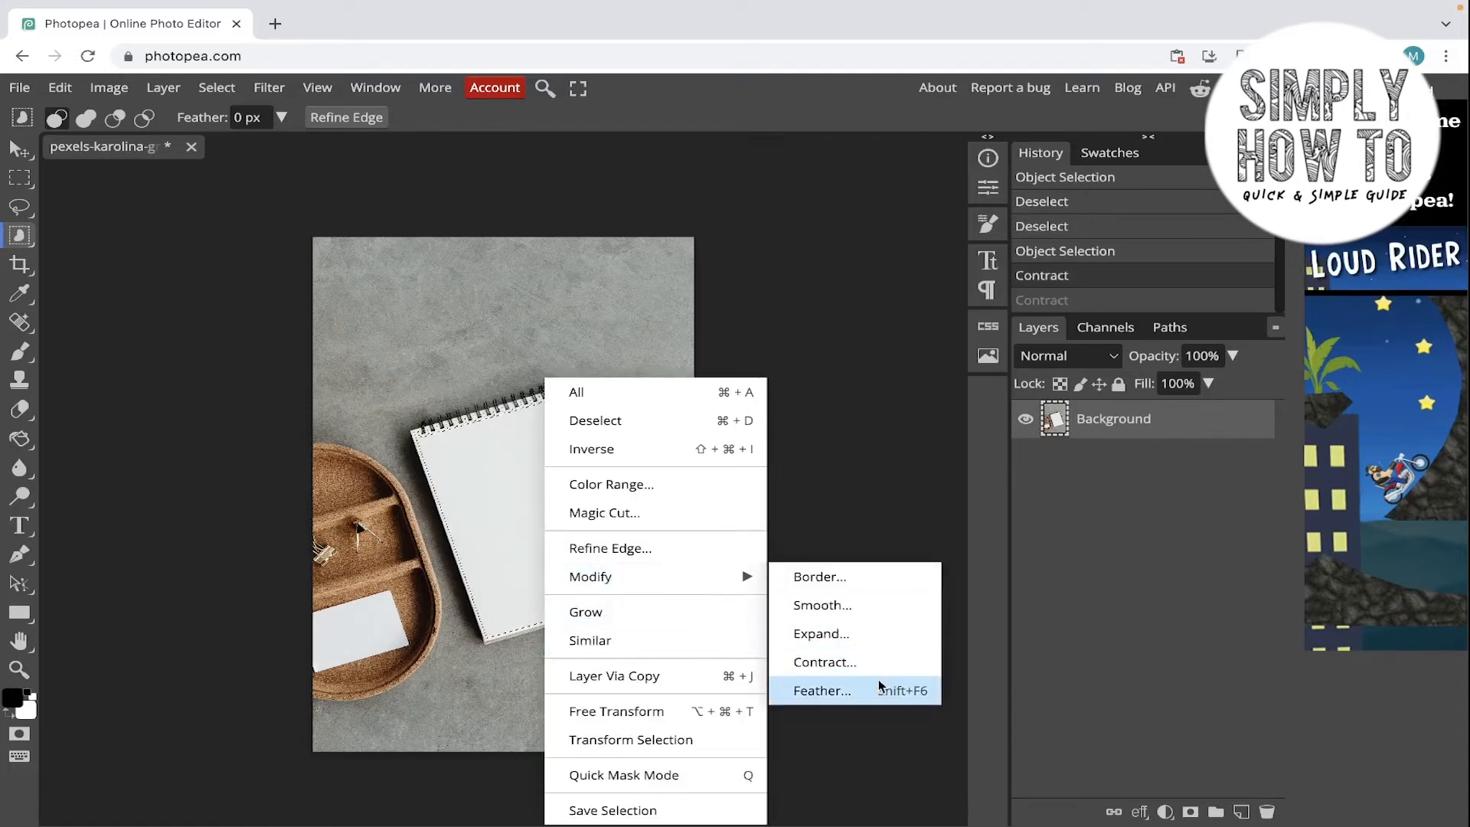
mouse_move(837, 691)
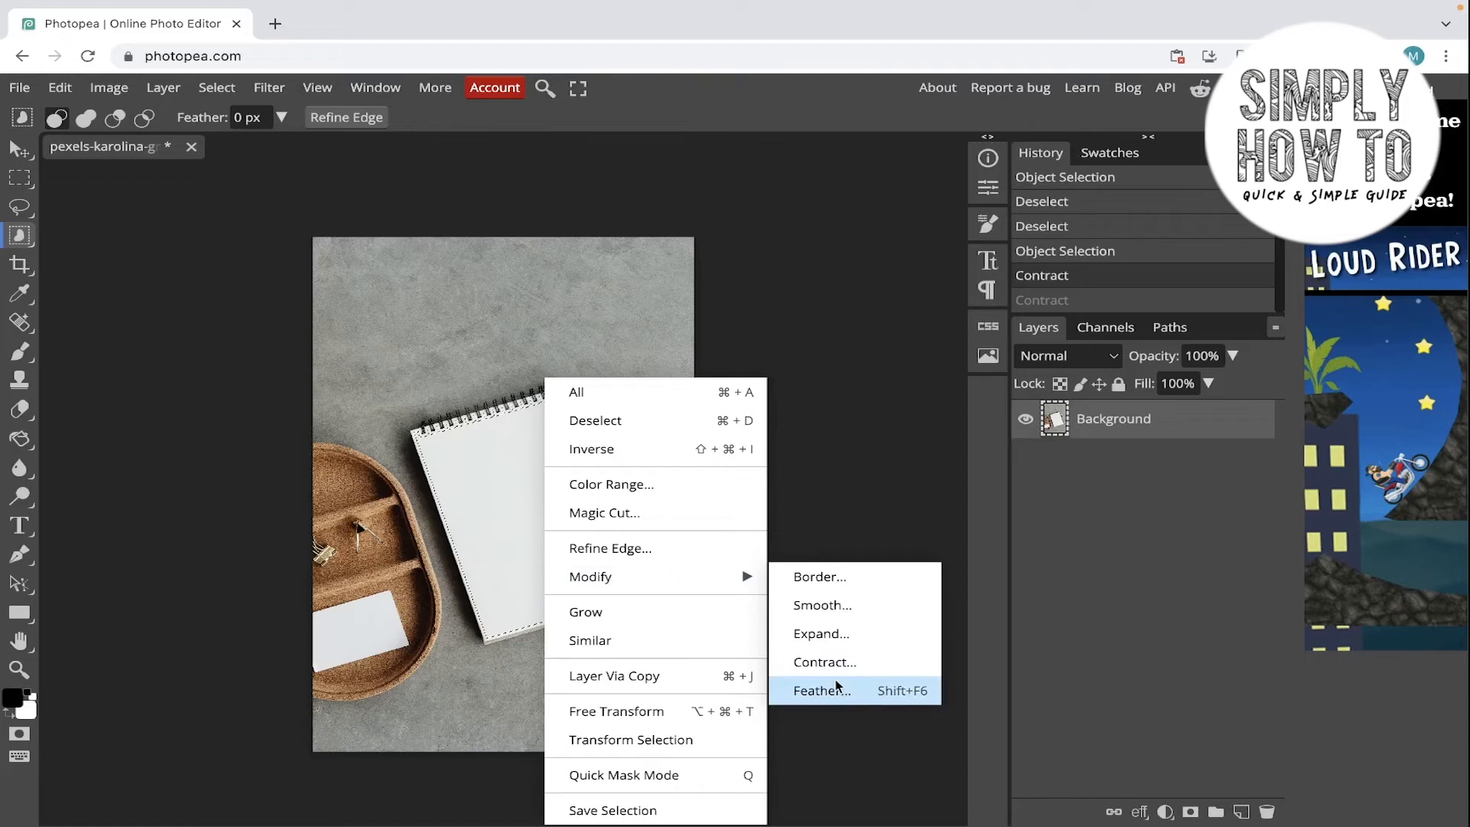
click(821, 691)
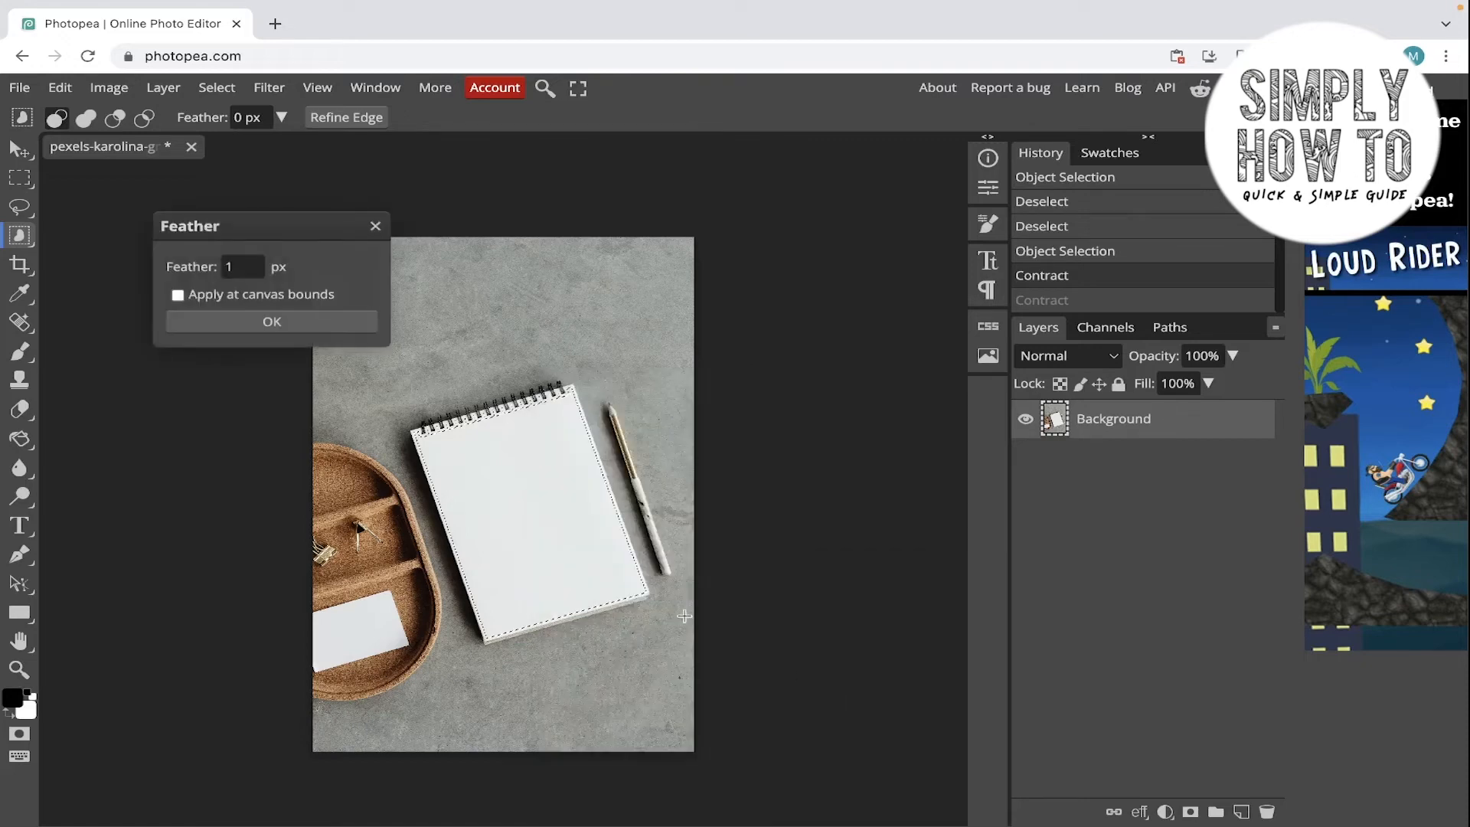
click(242, 266)
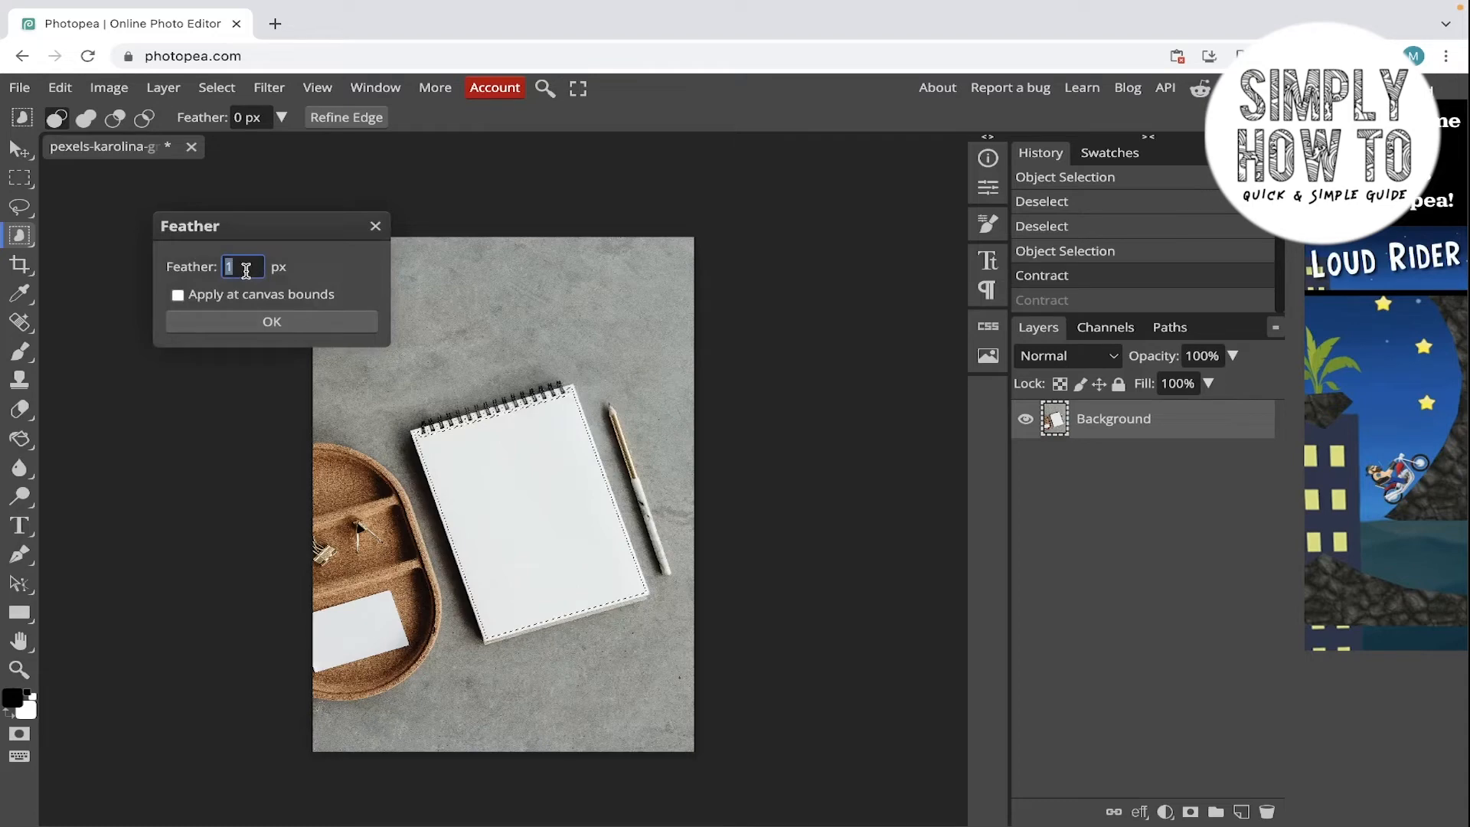
text(30)
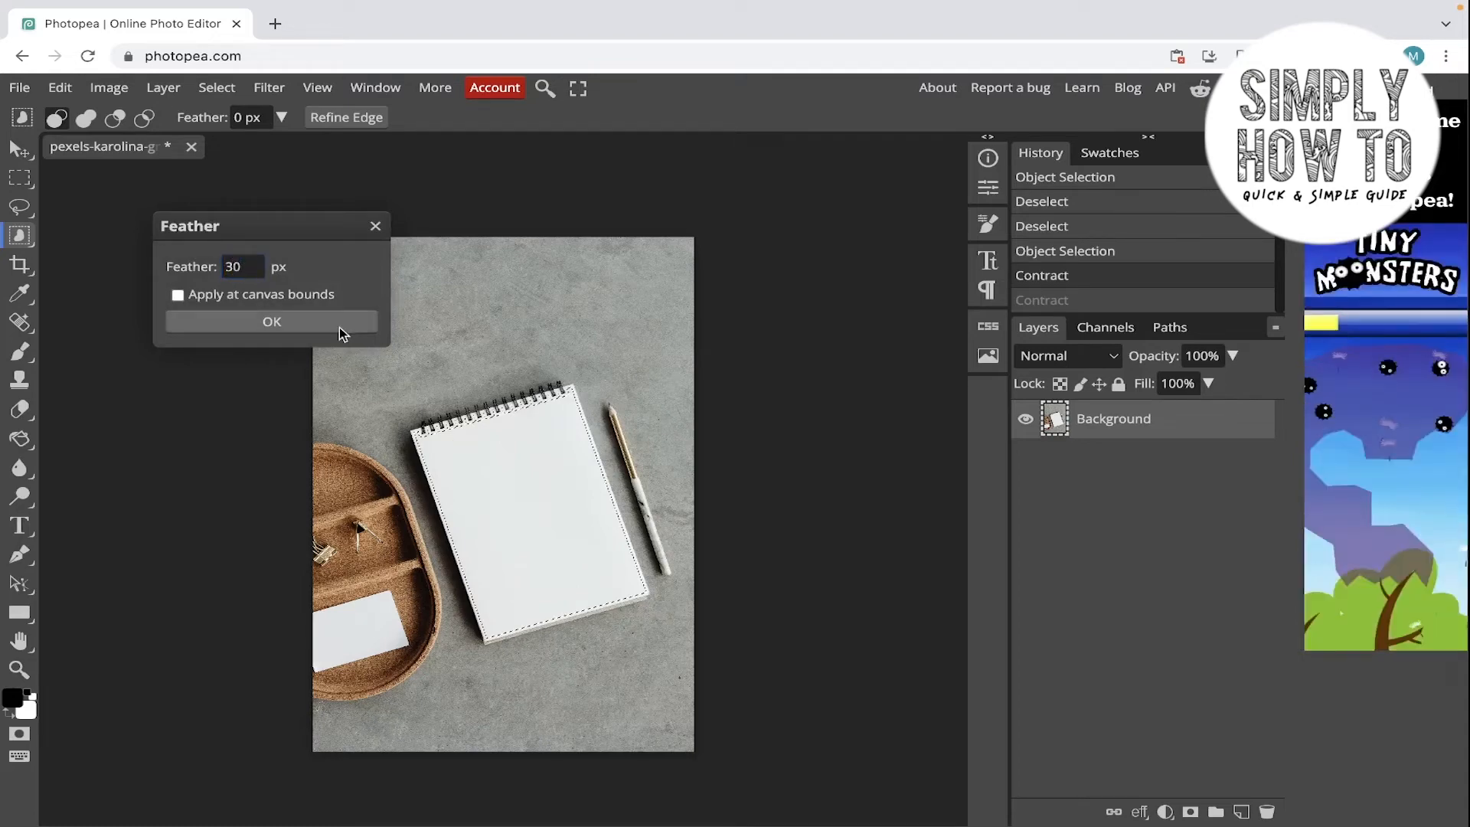
click(271, 320)
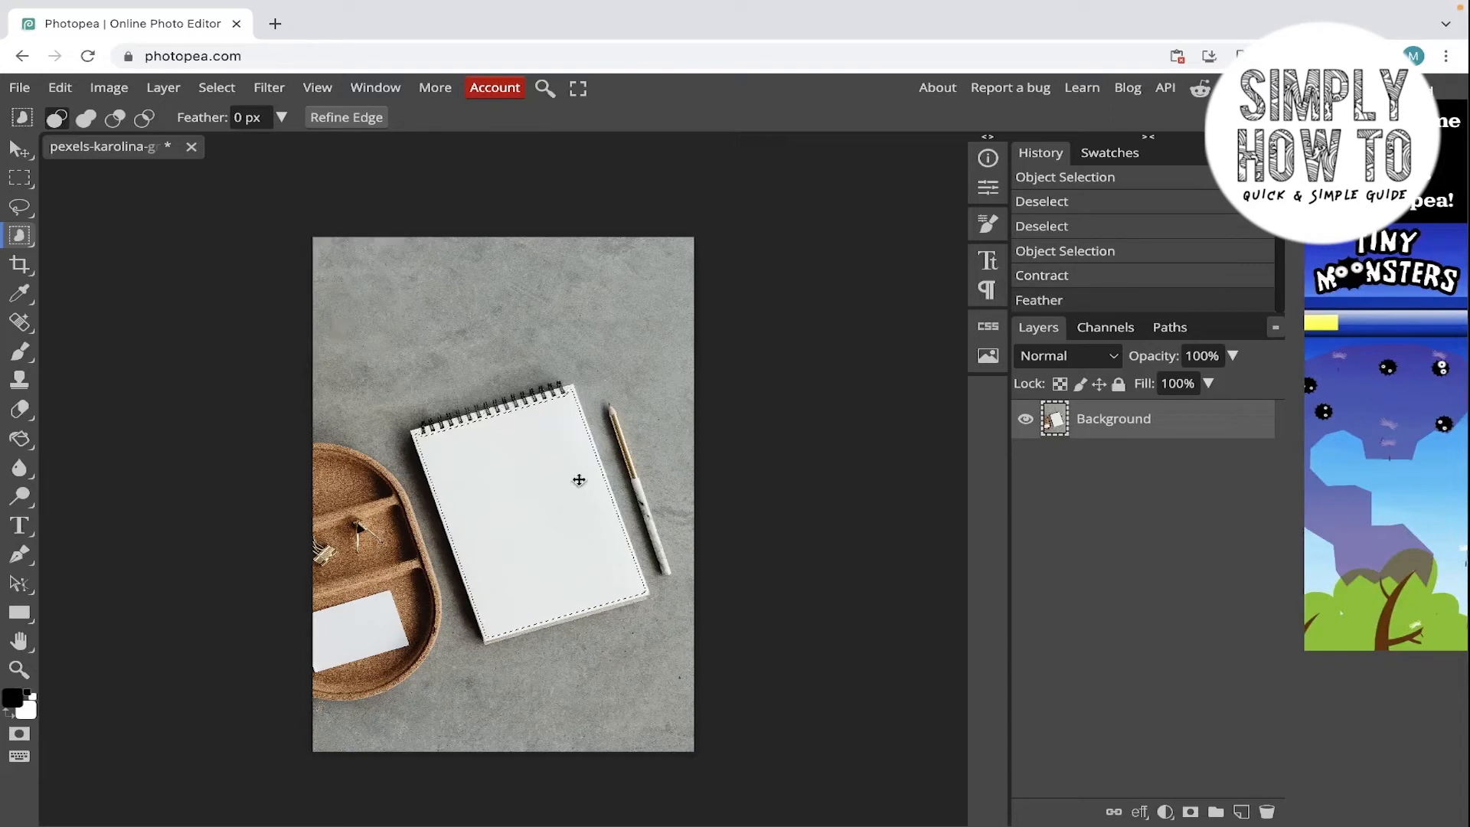
mouse_move(550, 466)
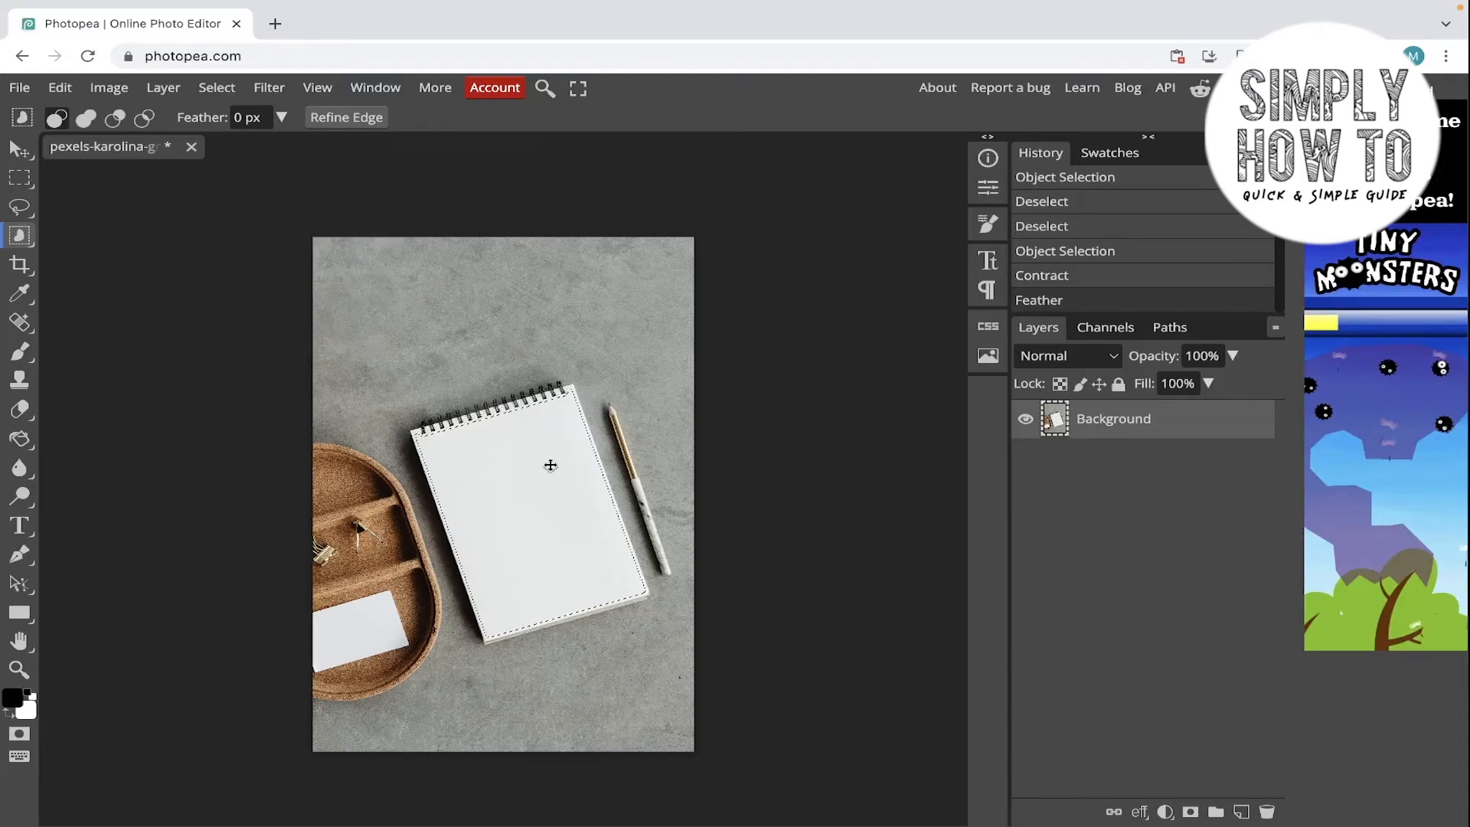
mouse_move(488, 587)
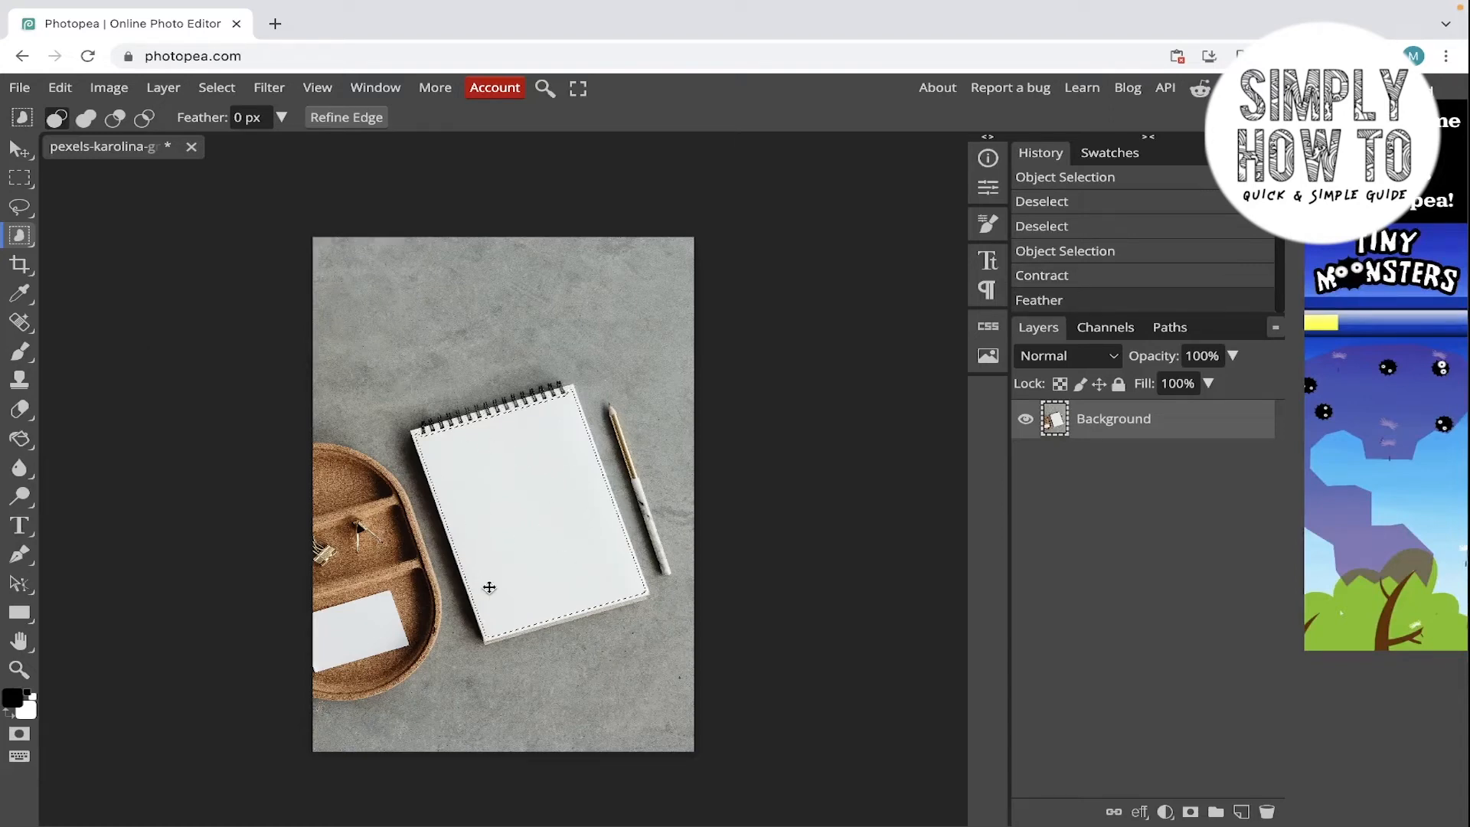
Copy the feathered notebook to a new layer via Layer Via Copy.
right_click(488, 587)
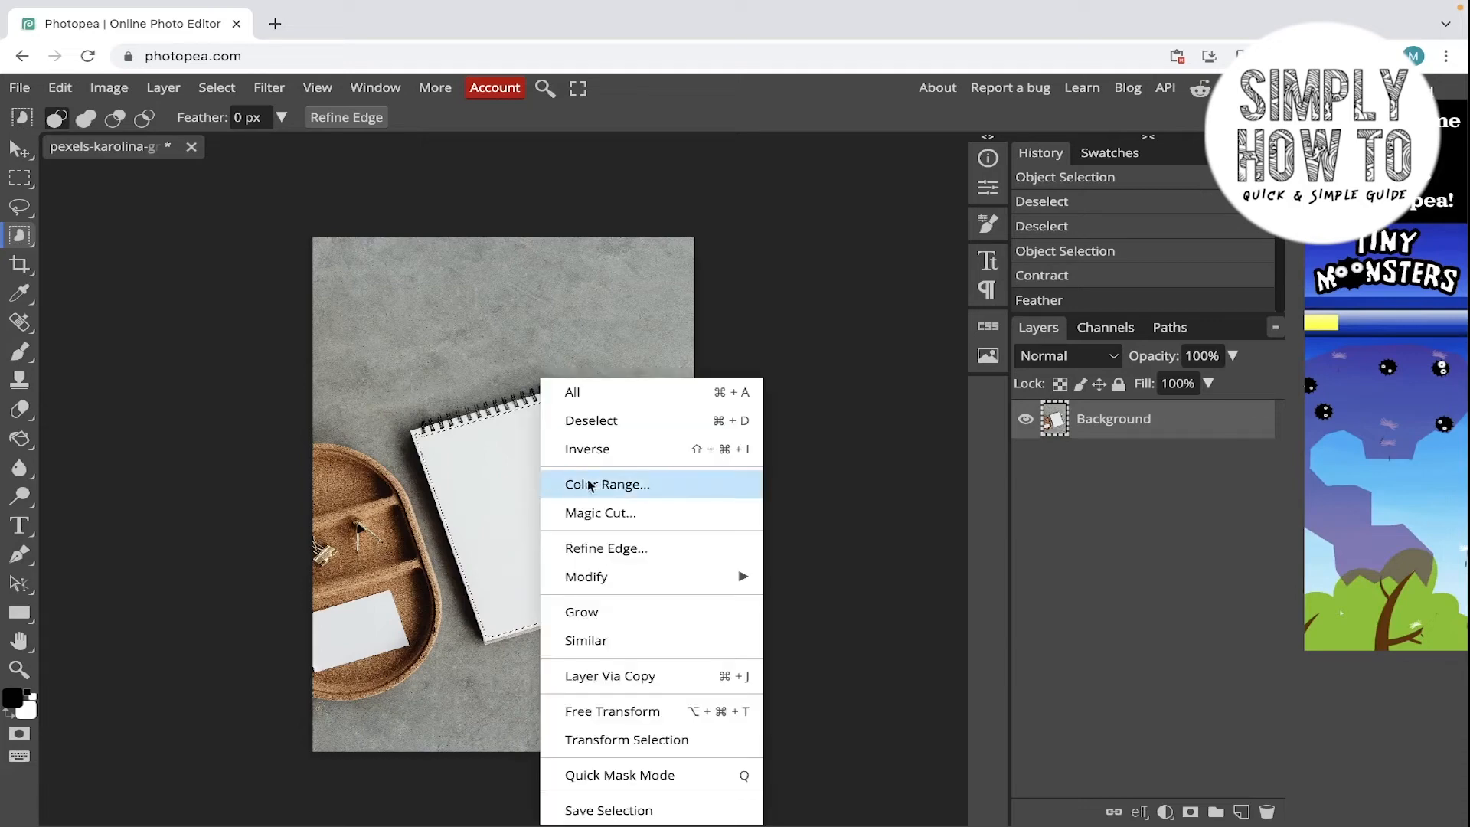
mouse_move(609, 675)
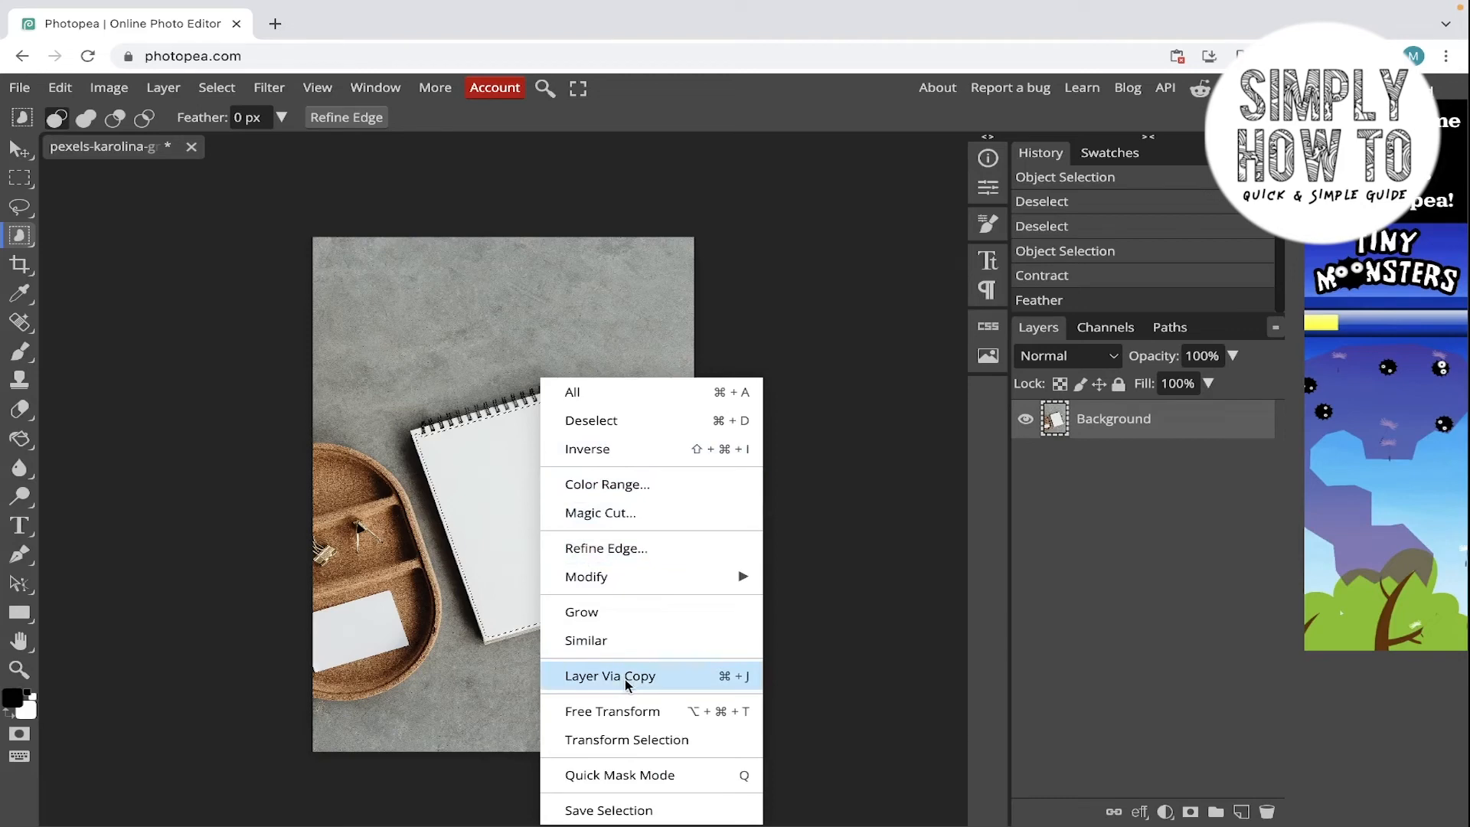
click(611, 675)
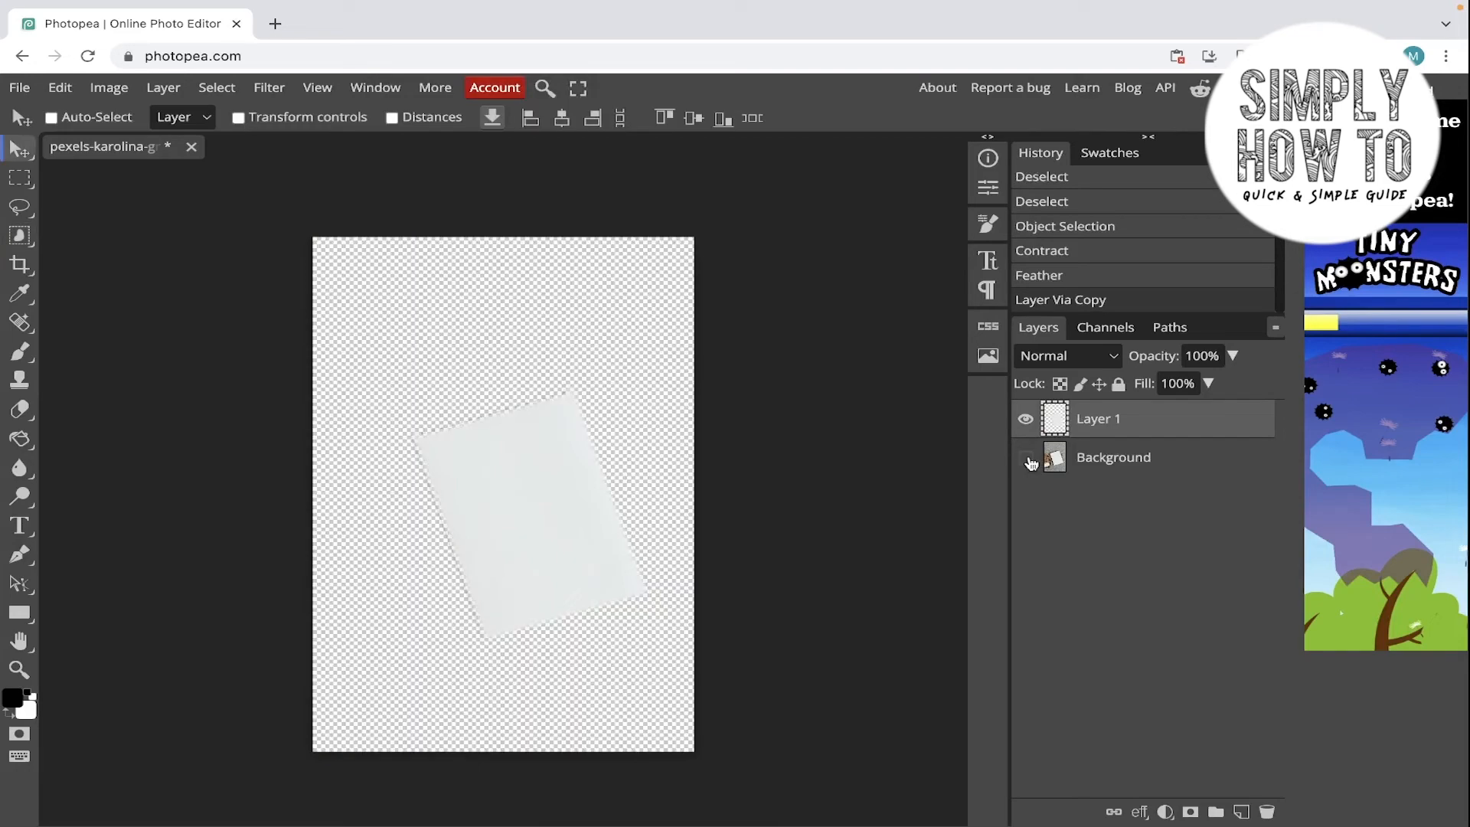
Zoom in on the copied notebook's soft edge over the transparent background.
click(1026, 458)
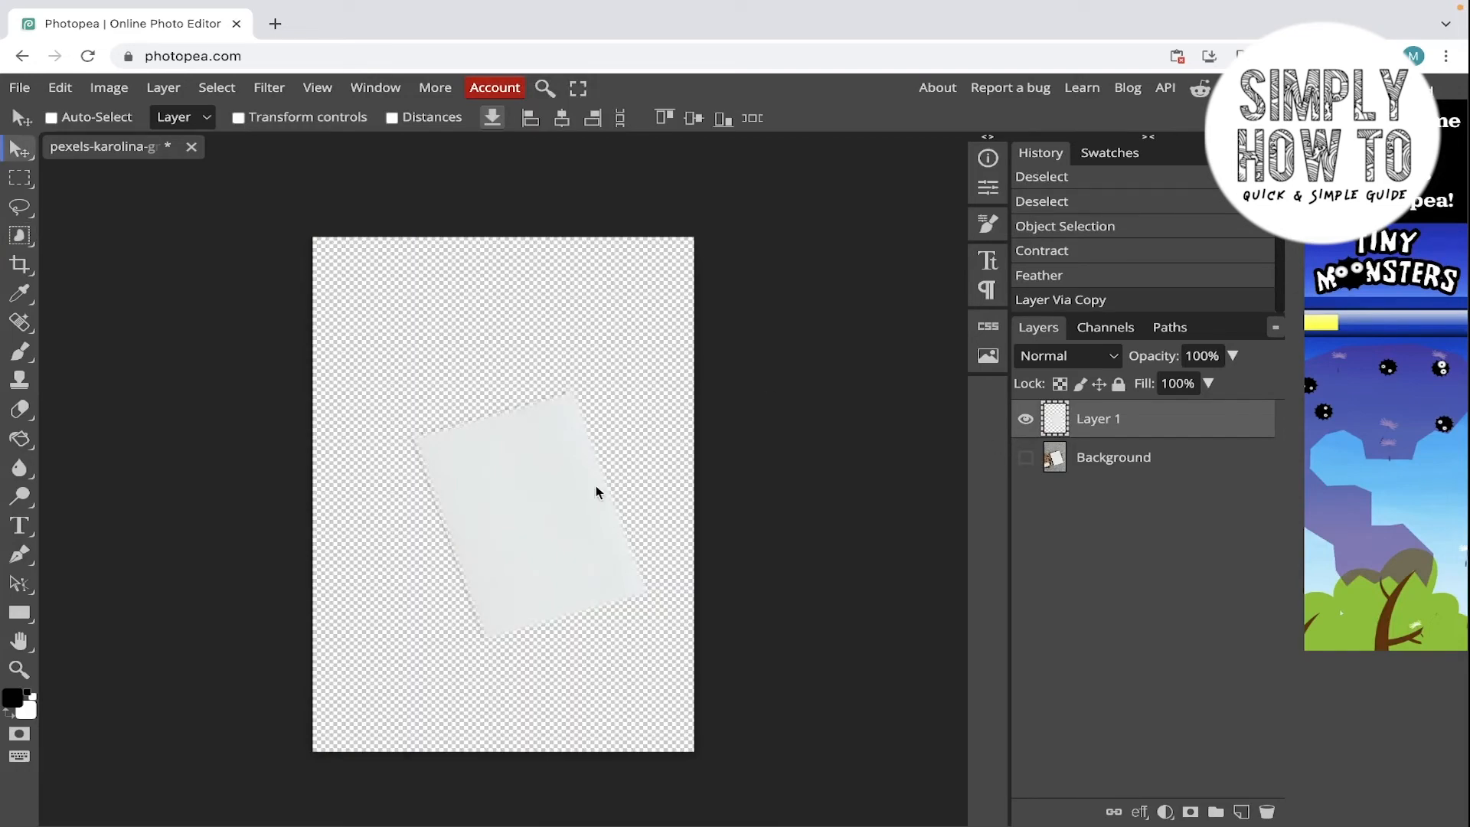
mouse_move(517, 628)
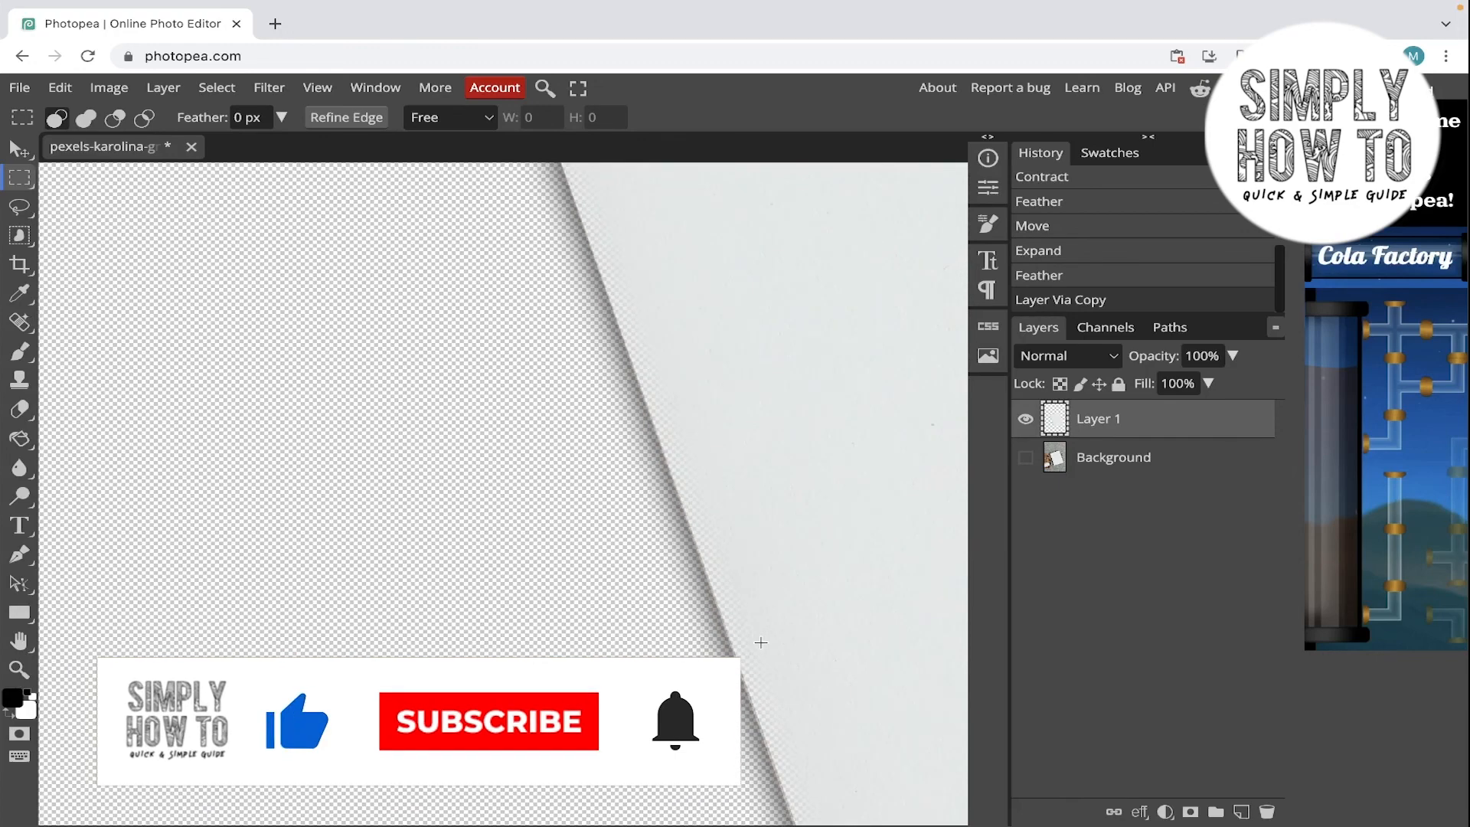
click(487, 721)
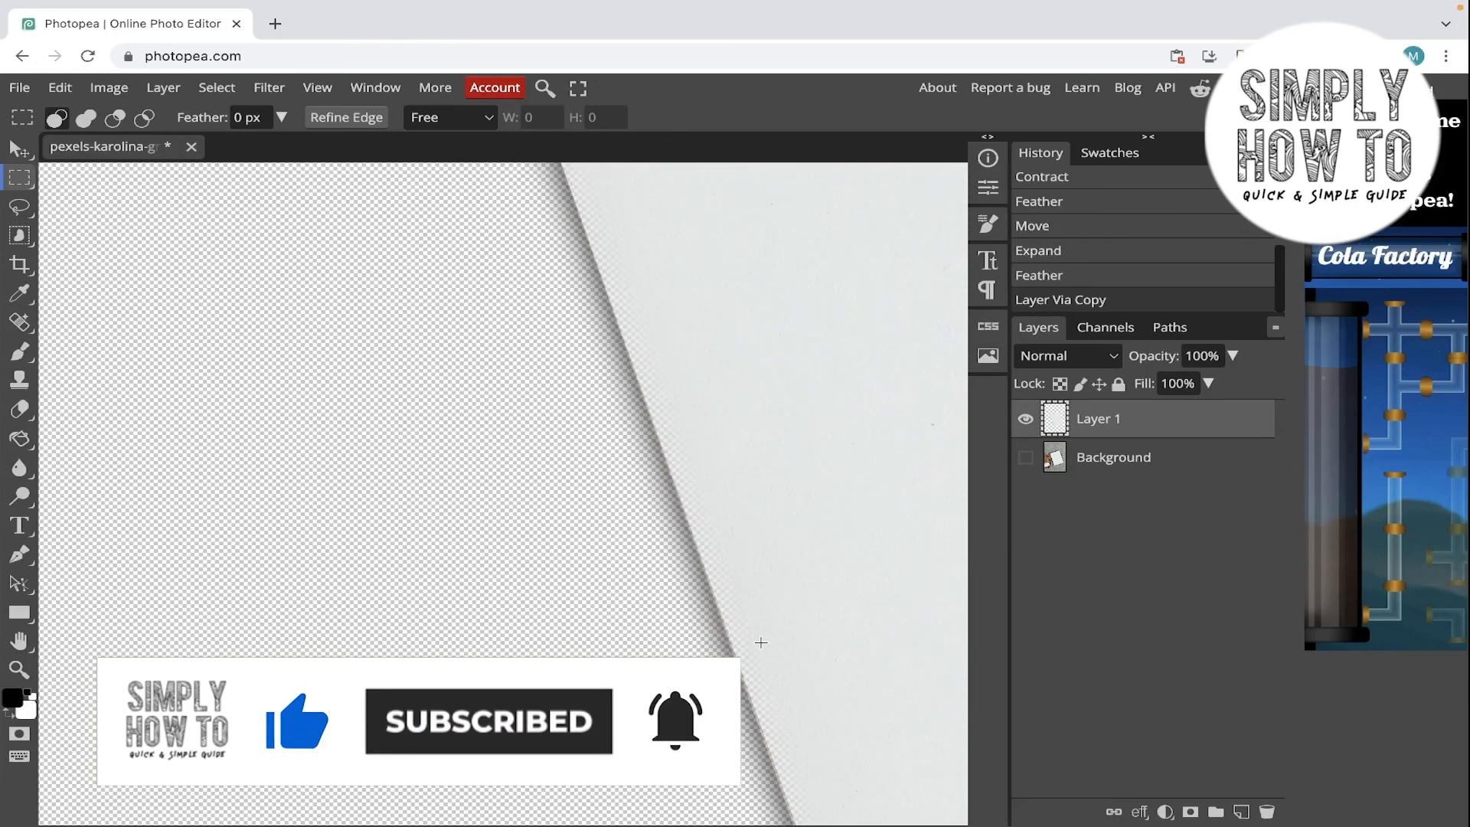